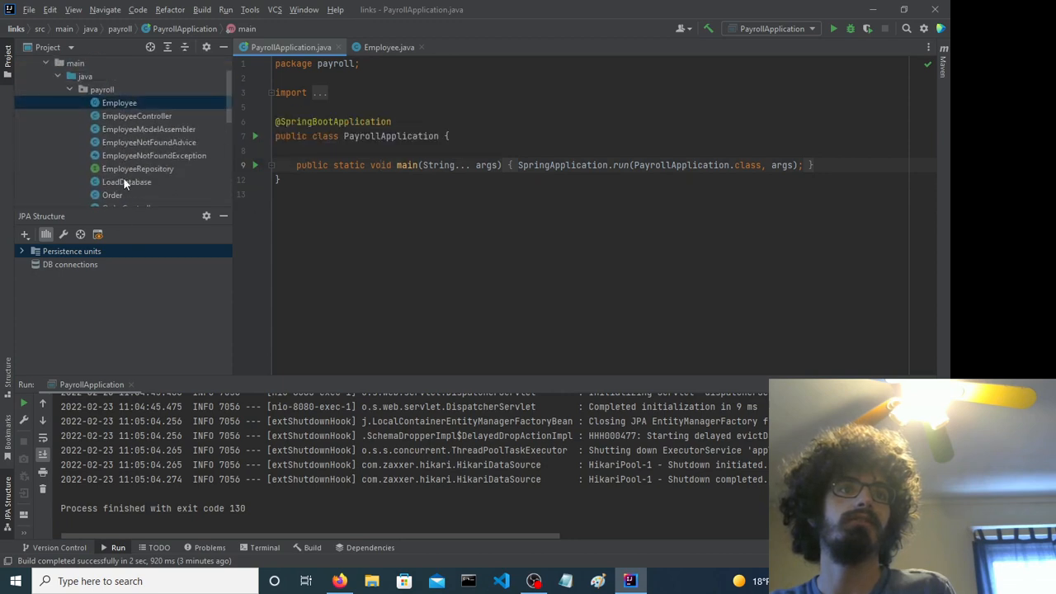
Step: Review Employee.java, return to PayrollApplication.java, and relaunch PayrollApplication
scroll(down, 3)
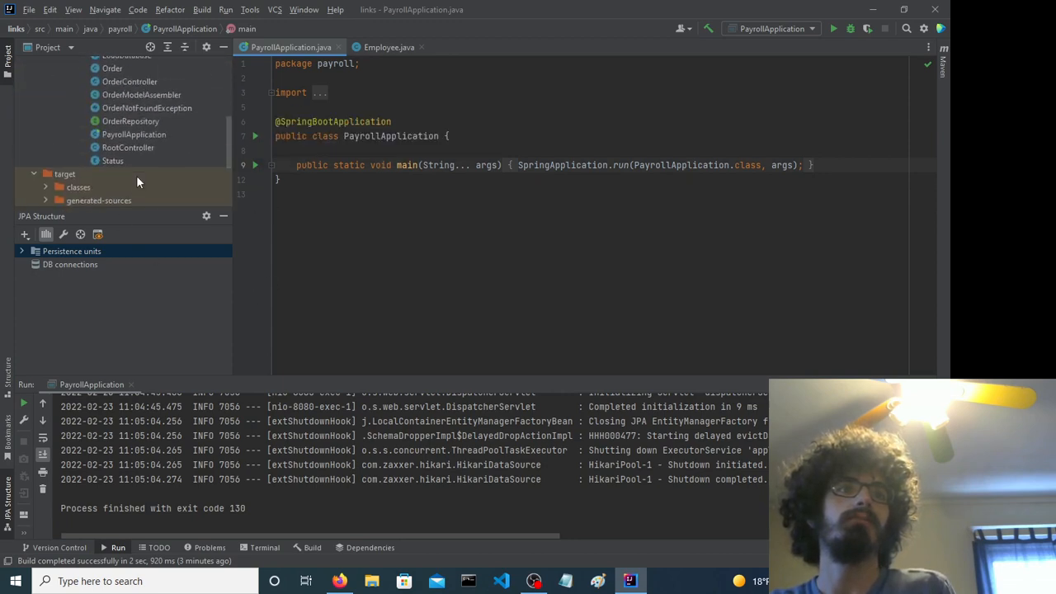
click(388, 47)
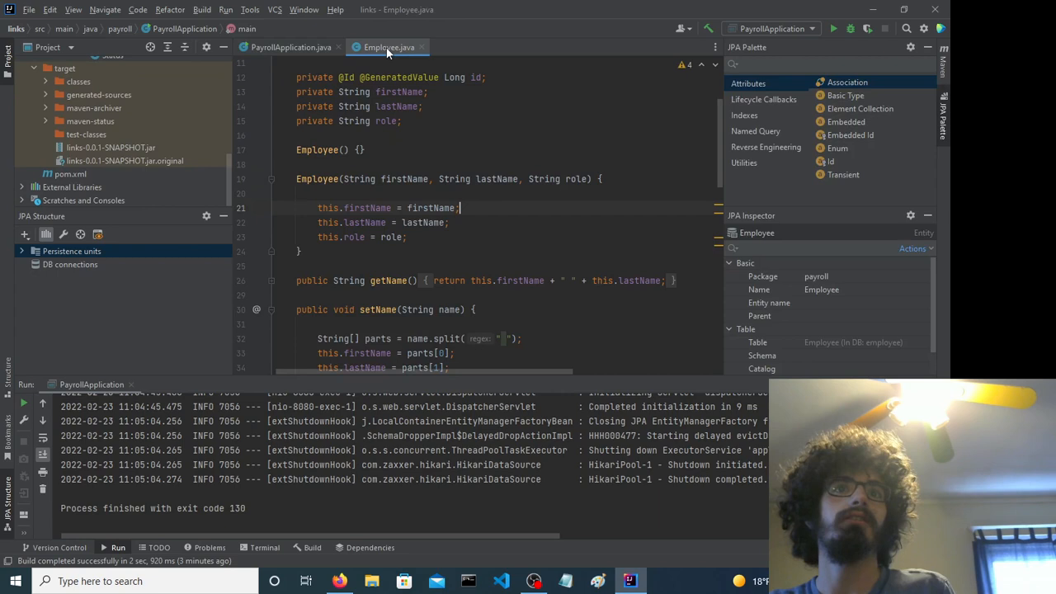
click(291, 47)
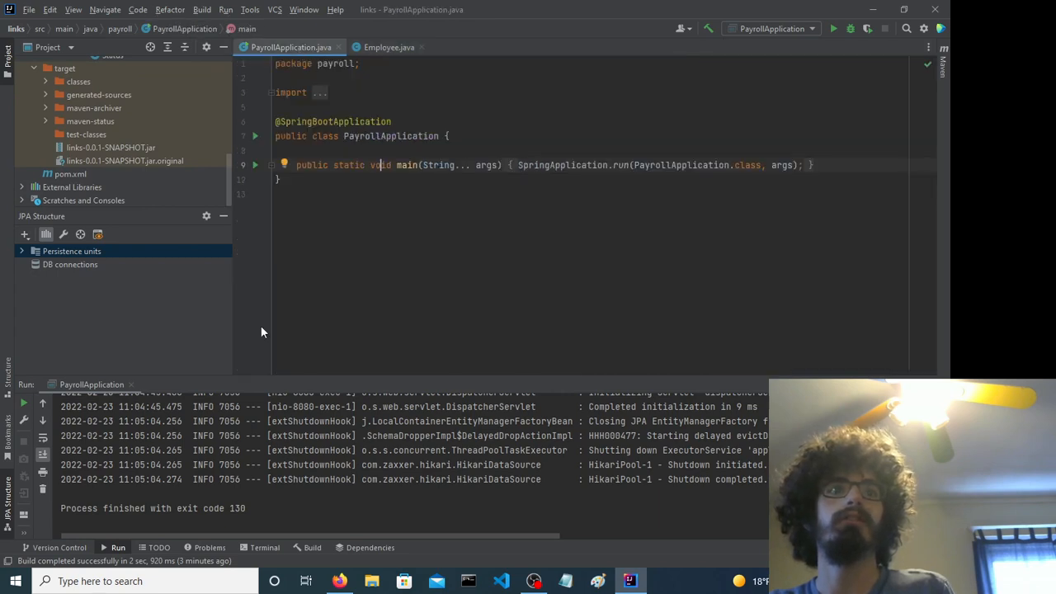
click(226, 9)
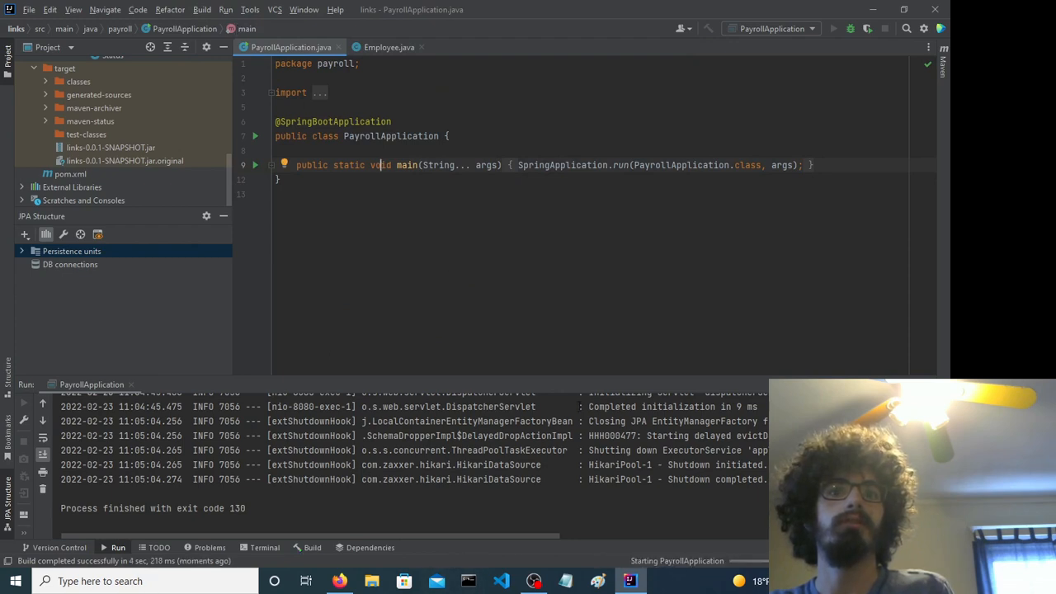
Step: Once the Spring Boot app is running, launch Firefox from the taskbar
click(834, 28)
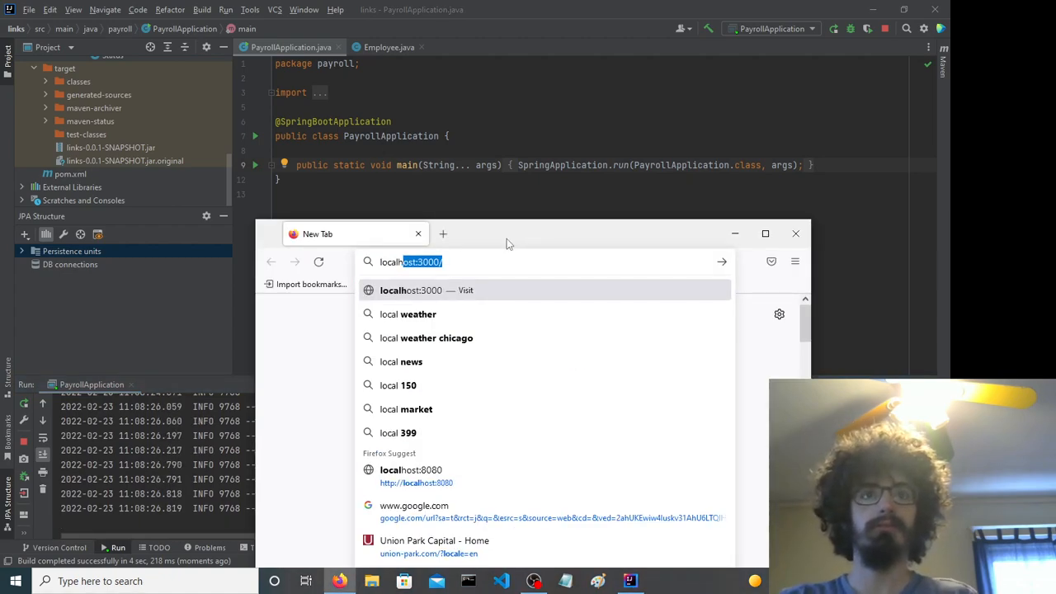
Step: View the Bilbo and Frodo JSON at localhost:8080/employees, then close those tabs, keeping one blank tab
text(localhost:8080/employees)
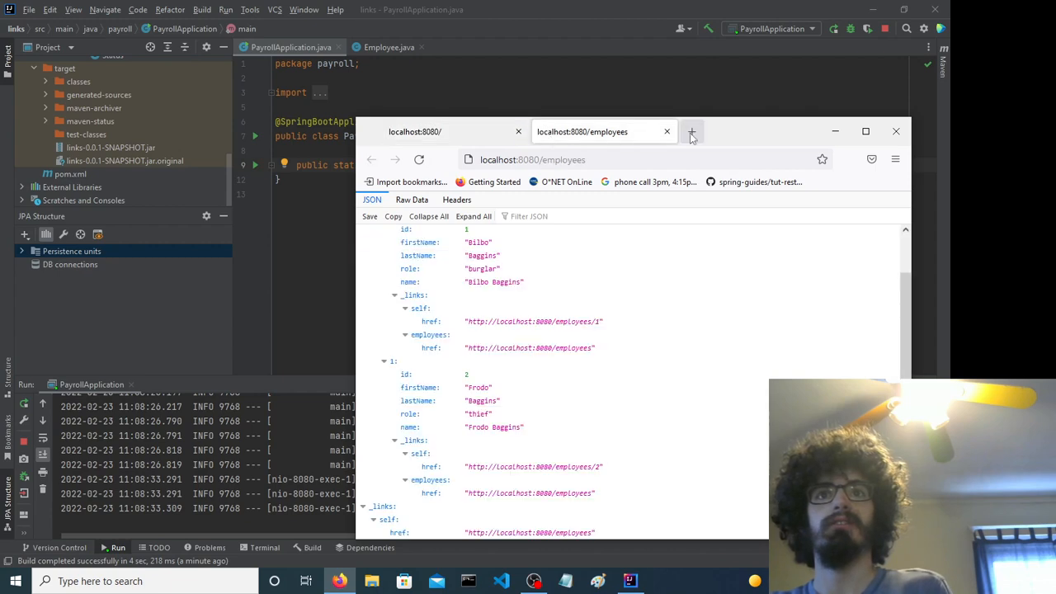
click(691, 131)
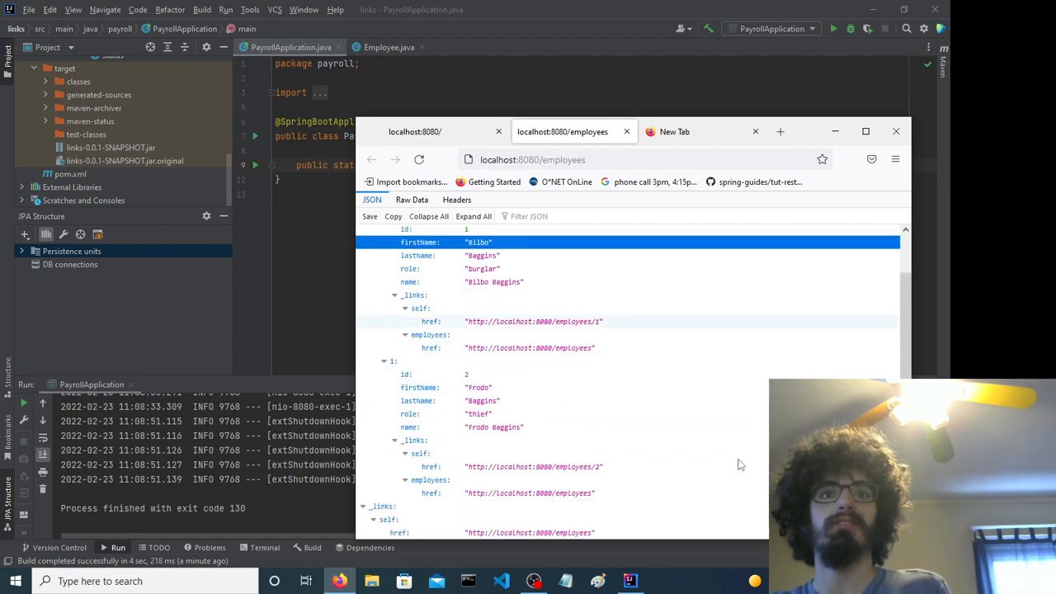
click(866, 132)
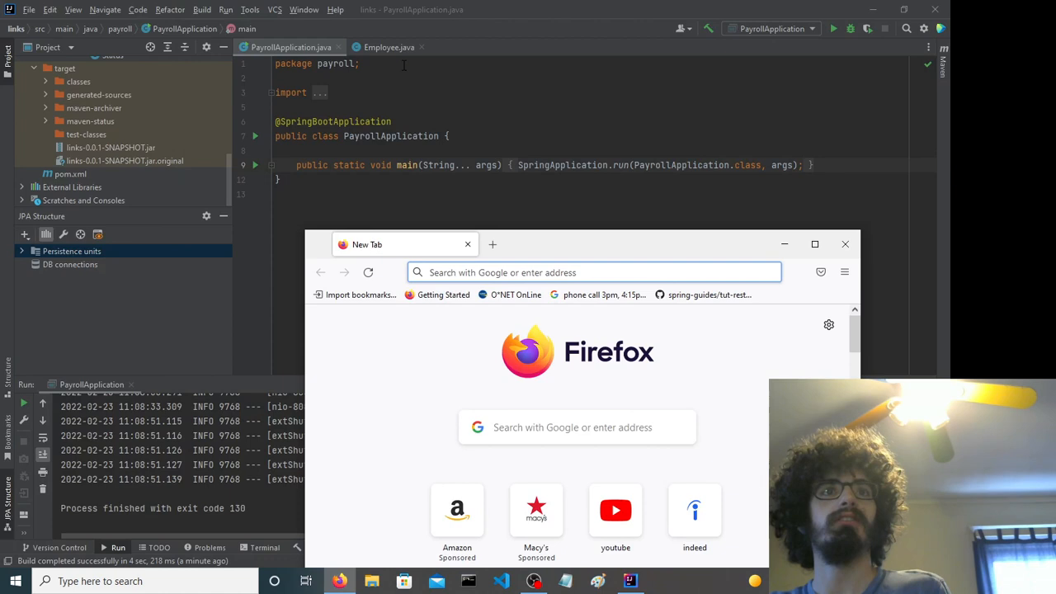
Step: Change line 21 to this.firstName = firstName + "a"; and rerun PayrollApplication
click(389, 47)
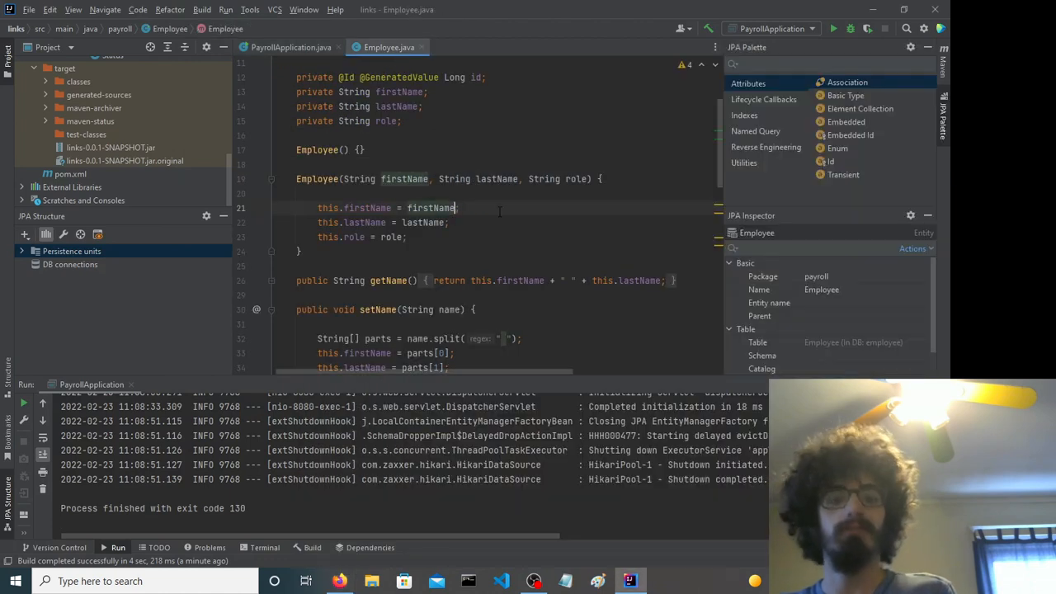
text(+ "a")
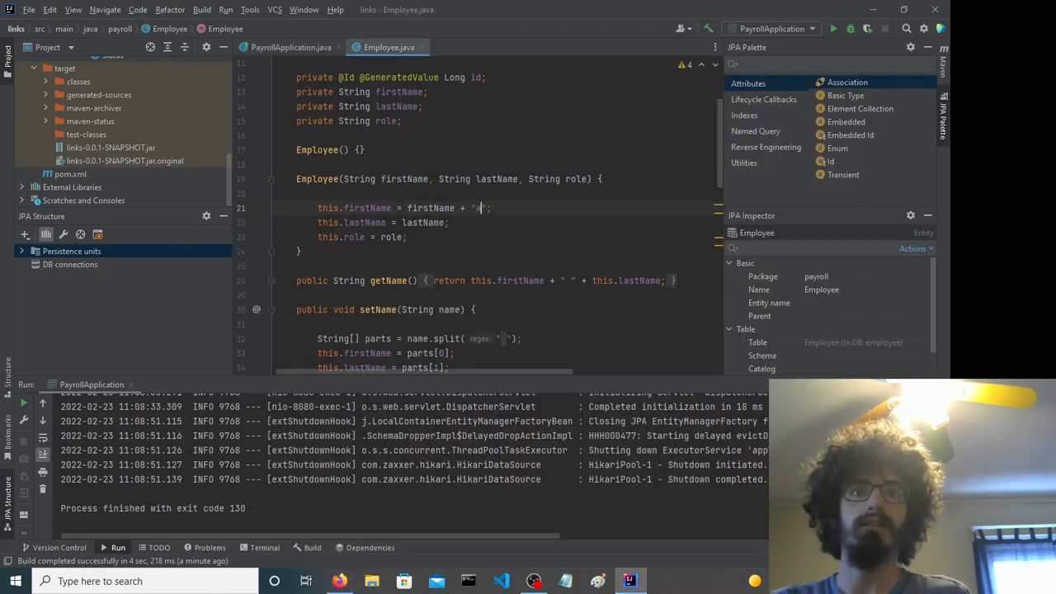
text(a)
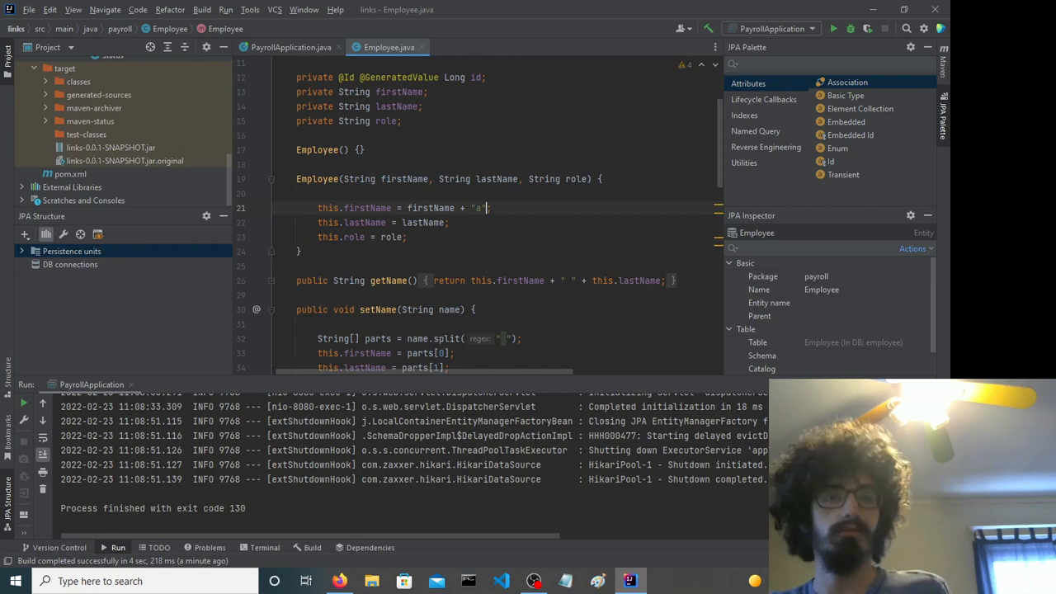
click(291, 47)
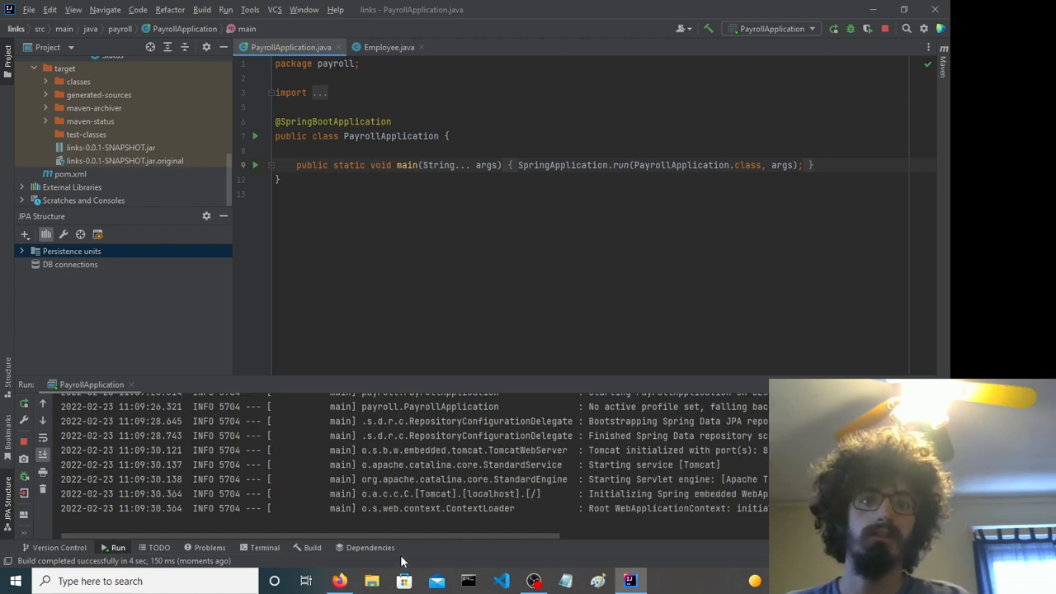
mouse_move(339, 580)
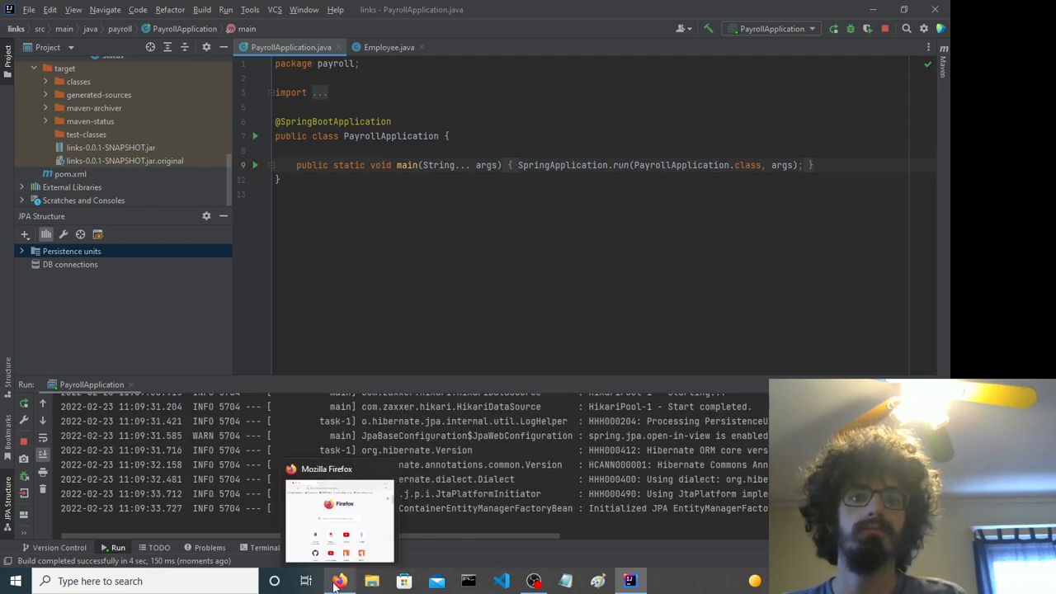
Step: Open localhost:8080/employees and check the firstName values Bilboa and Frodoa in the JSON
text(localhost:8080)
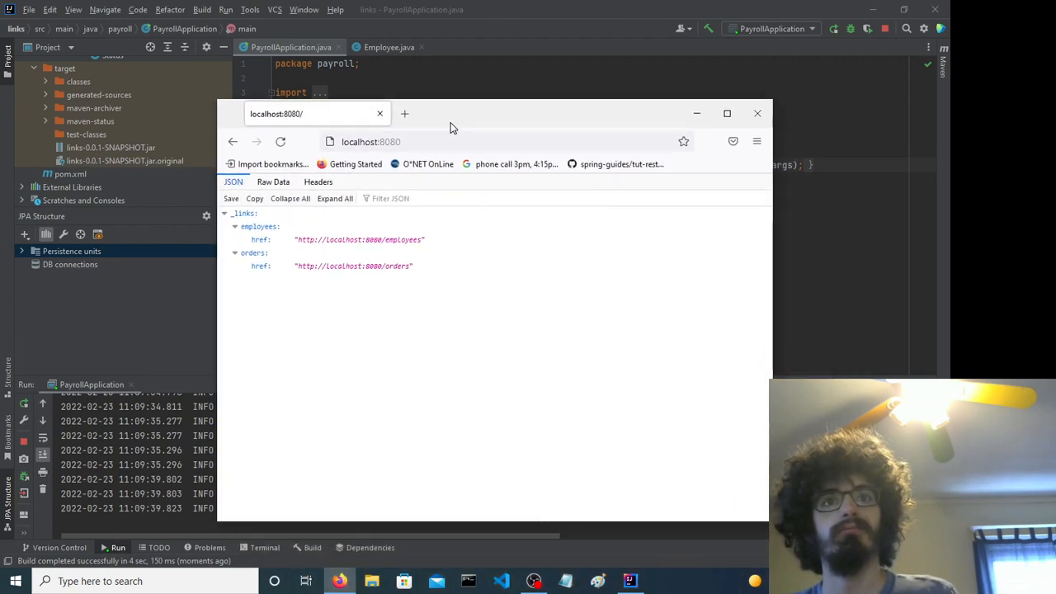
mouse_move(388, 239)
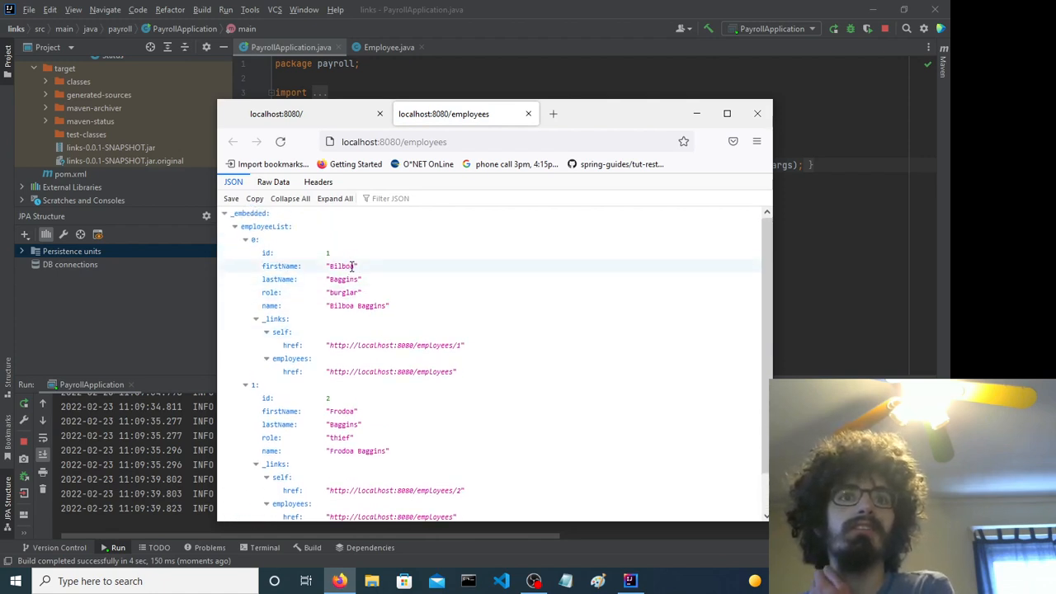
click(342, 265)
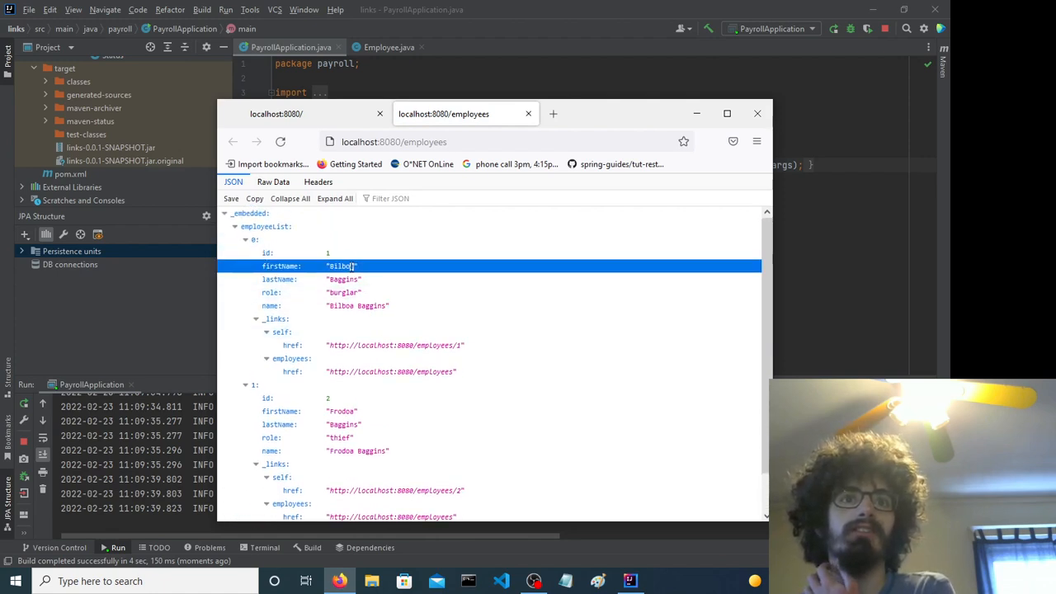
scroll(down, 3)
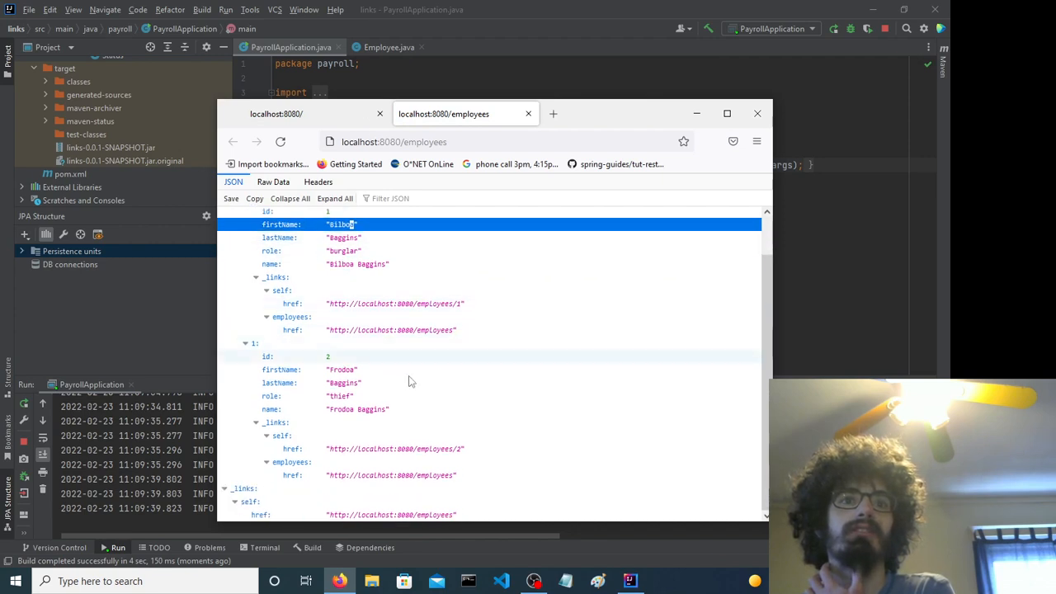
click(341, 370)
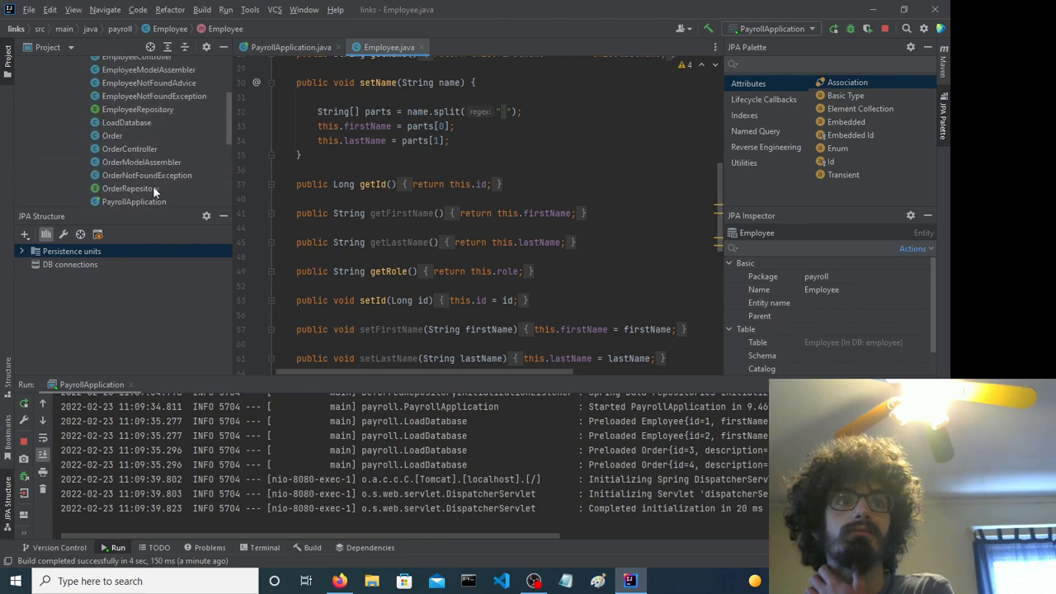
Step: Scroll Employee.java, then open OrderNotFoundException and OrderController and scroll through the controller
scroll(down, 3)
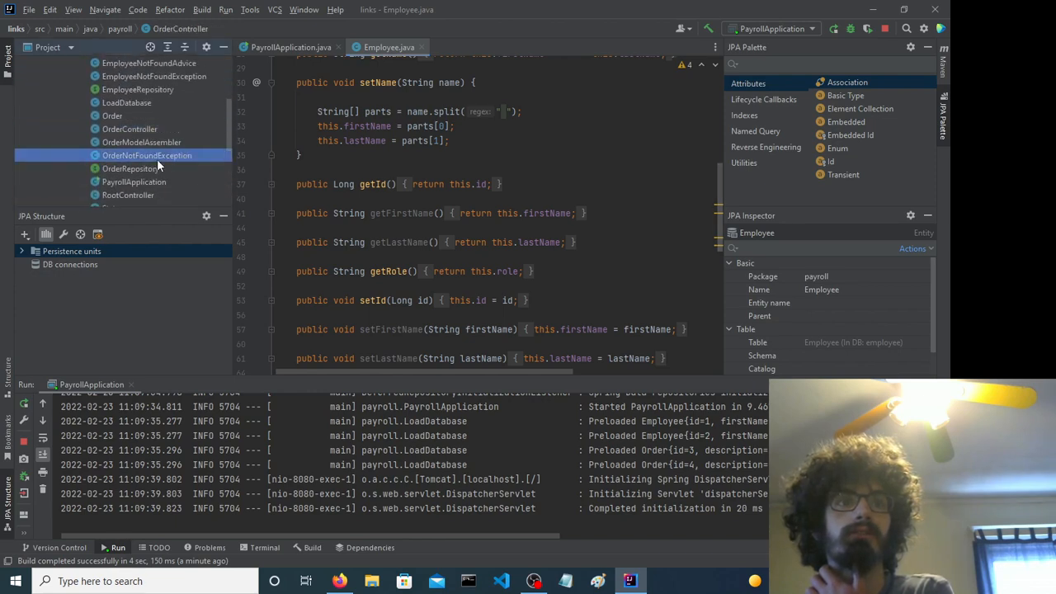
scroll(down, 3)
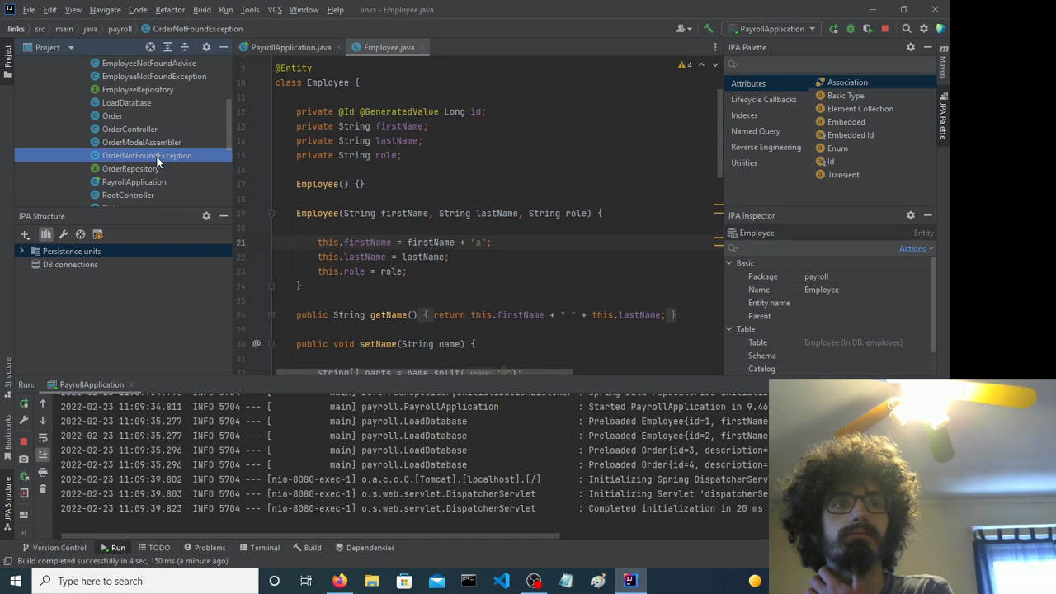
double_click(147, 155)
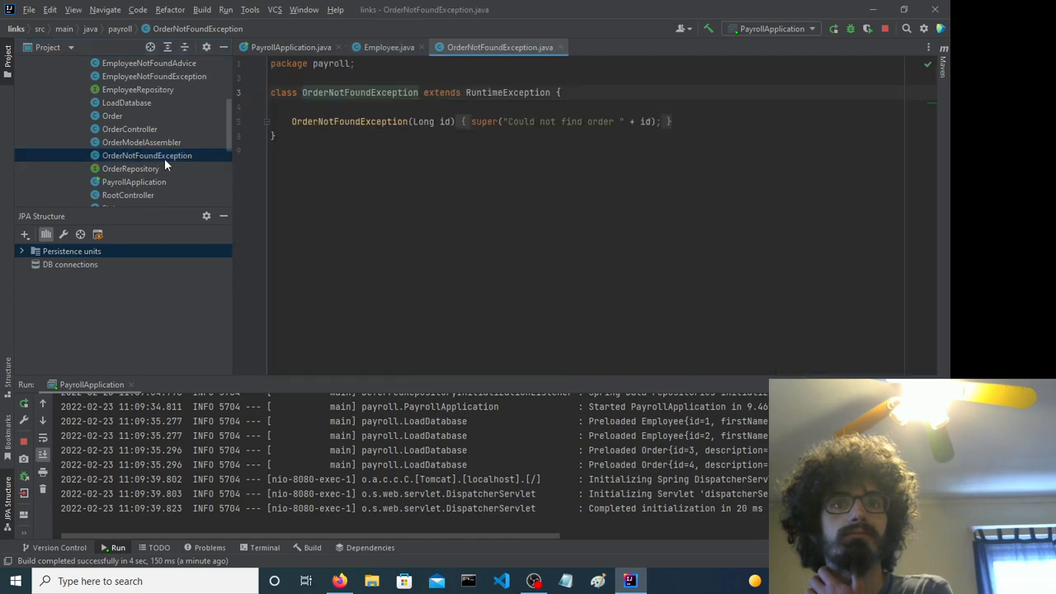
click(130, 129)
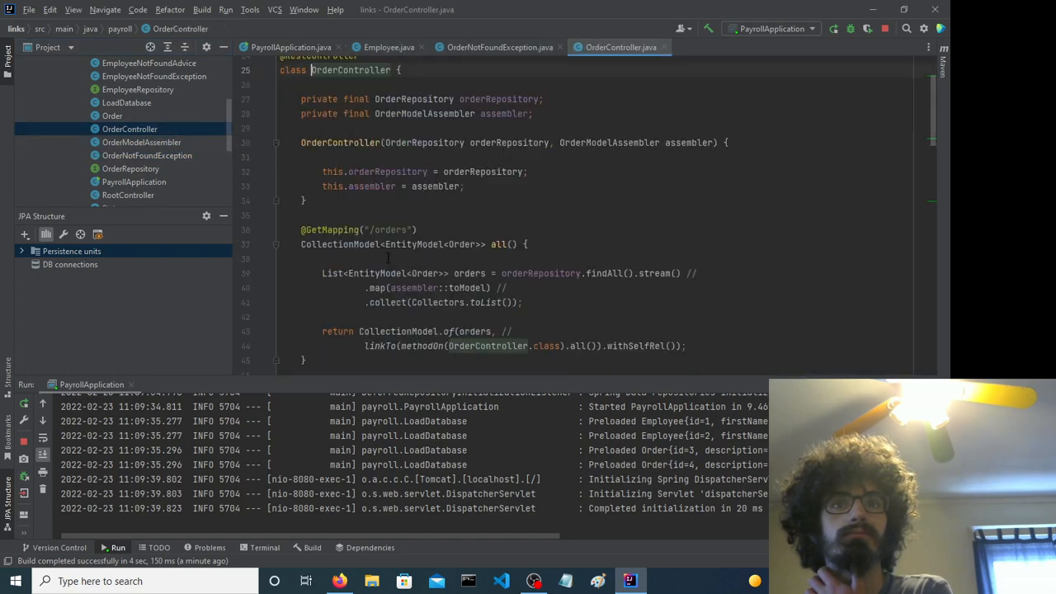
scroll(down, 3)
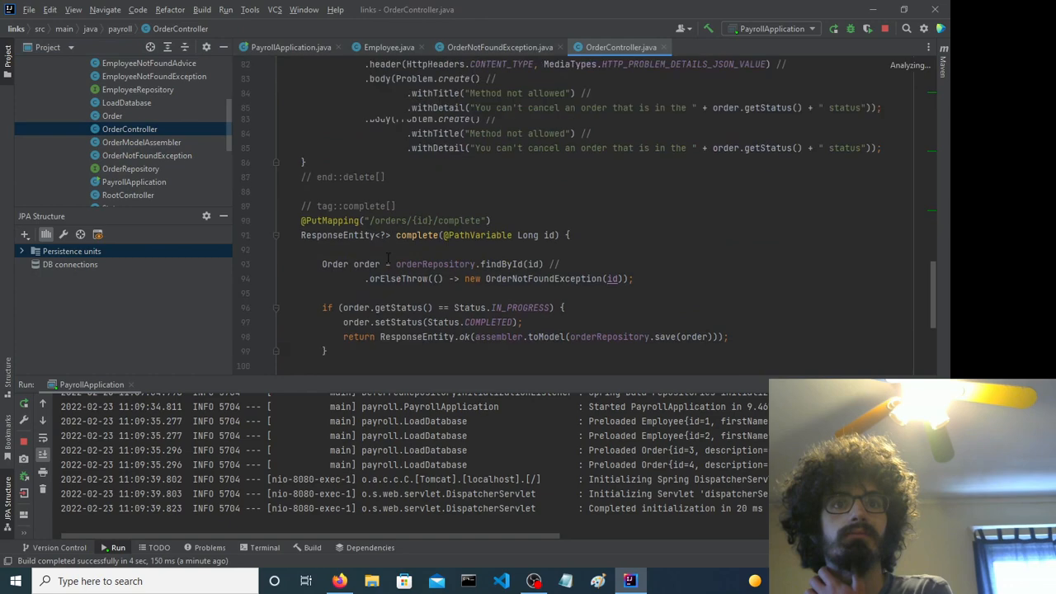